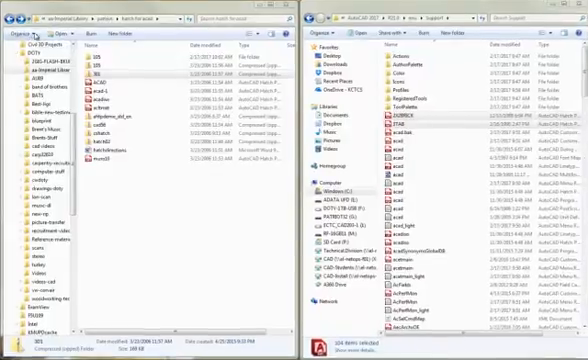
- Bring up Folder and search options and go to the View settings
{"action": "left_click", "coordinate": [25, 31]}
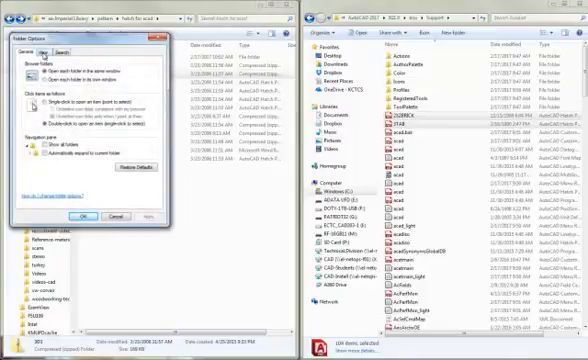
{"action": "left_click", "coordinate": [45, 52]}
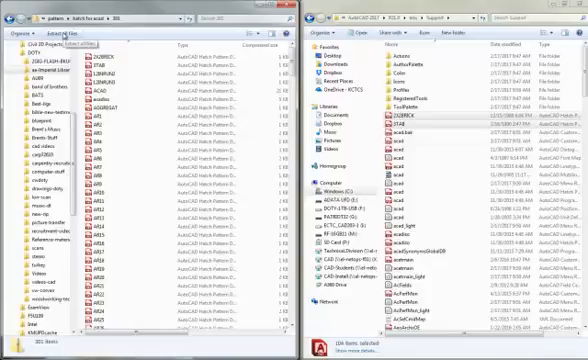
- Scroll the zipped 301 folder contents before extracting all pattern files
{"action": "scroll", "scroll_direction": "down", "scroll_amount": 3}
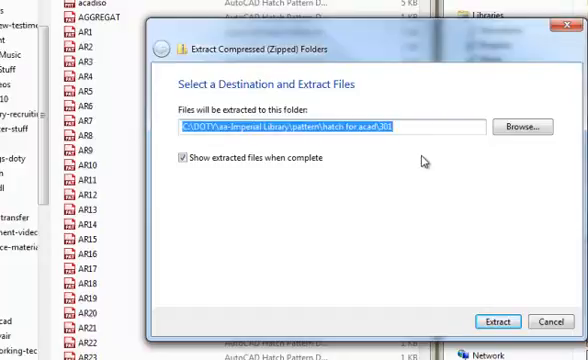
{"action": "left_click", "coordinate": [518, 124]}
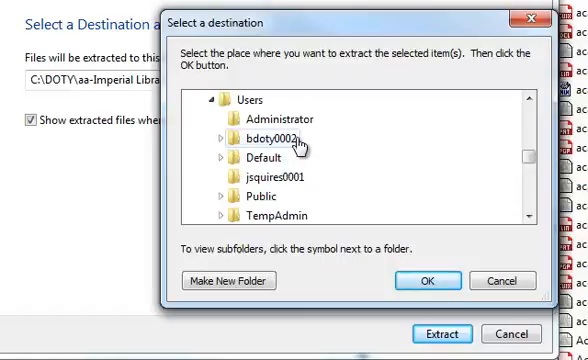
{"action": "mouse_move", "coordinate": [258, 215]}
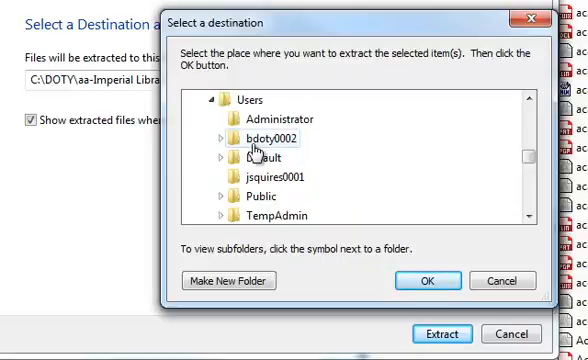
{"action": "mouse_move", "coordinate": [237, 150]}
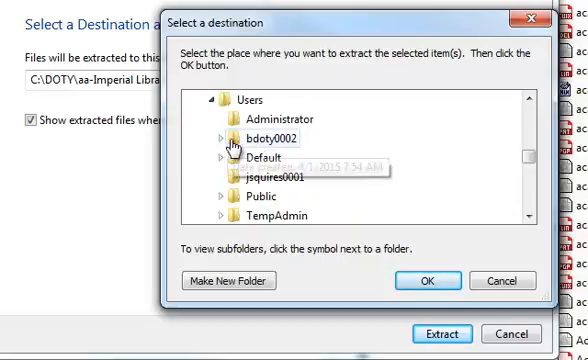
{"action": "mouse_move", "coordinate": [234, 152]}
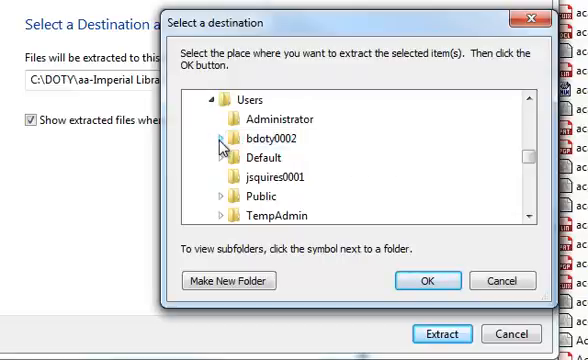
- Expand the user's profile folder in the destination tree toward AppData Roaming
{"action": "left_click", "coordinate": [226, 148]}
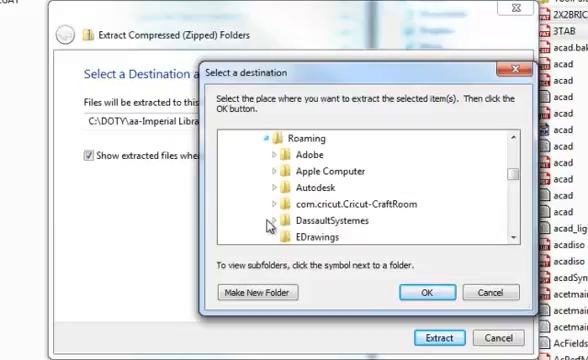
{"action": "mouse_move", "coordinate": [310, 193]}
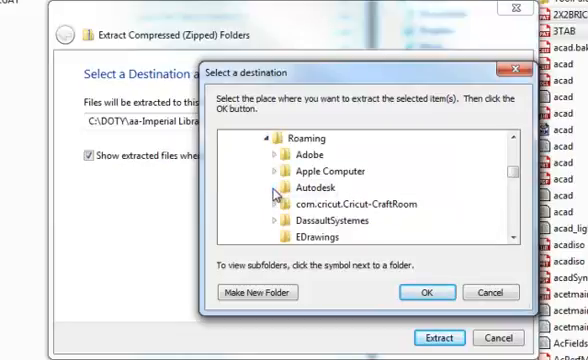
- Expand Autodesk > AutoCAD 2017 > R21.0 > enu to reach the Support folder as destination
{"action": "left_click", "coordinate": [274, 193]}
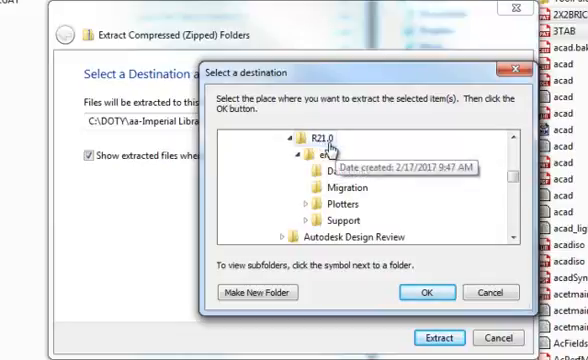
{"action": "left_click", "coordinate": [302, 156]}
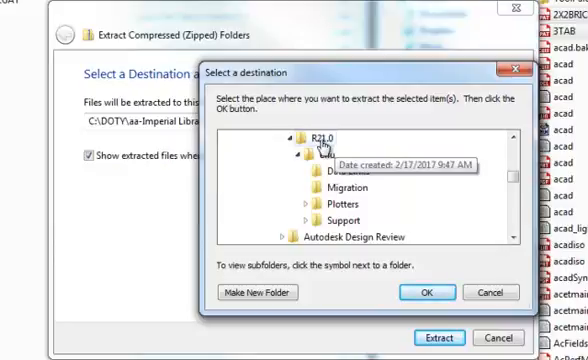
{"action": "mouse_move", "coordinate": [320, 152]}
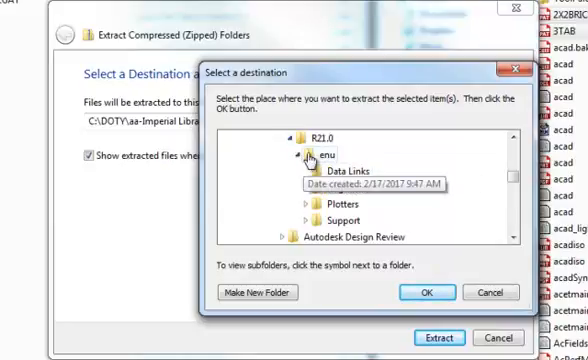
{"action": "left_click", "coordinate": [303, 156]}
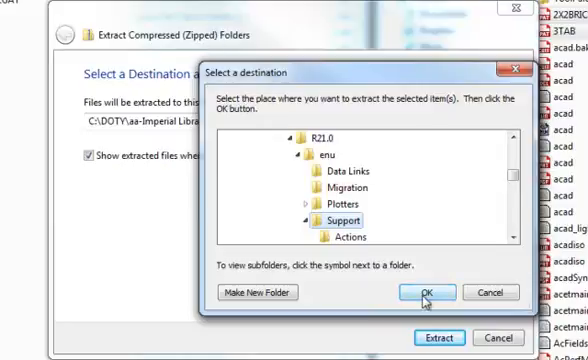
- Confirm Support as destination, disable showing extracted files, and start extraction
{"action": "left_click", "coordinate": [423, 292]}
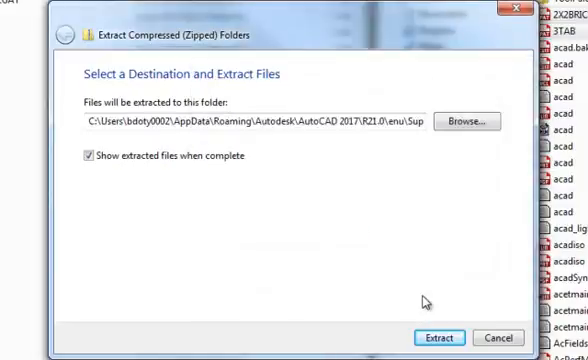
{"action": "left_click", "coordinate": [85, 156]}
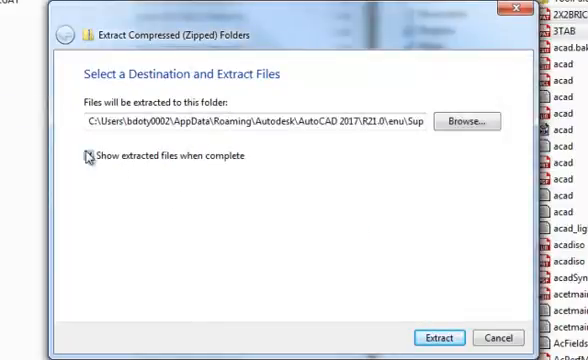
{"action": "left_click", "coordinate": [87, 157]}
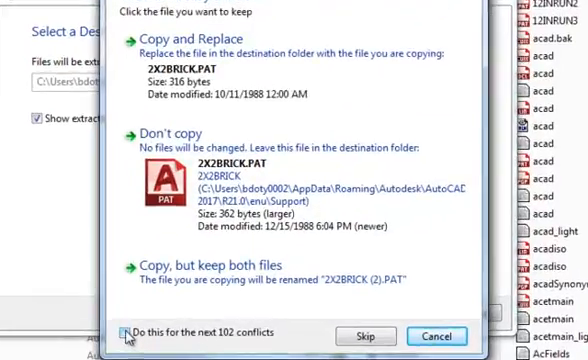
{"action": "left_click", "coordinate": [113, 329]}
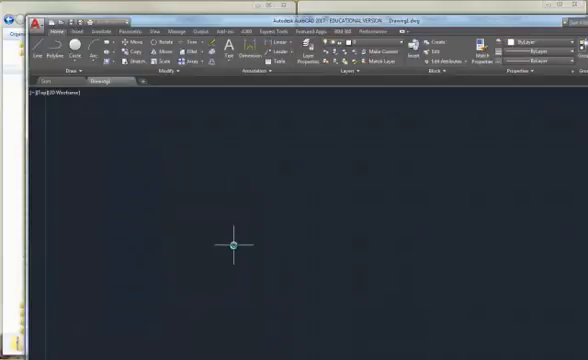
{"action": "mouse_move", "coordinate": [205, 107]}
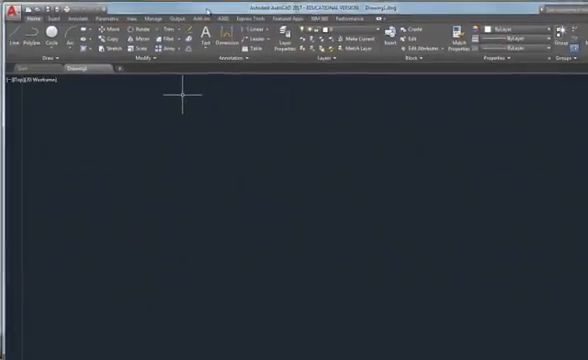
{"action": "mouse_move", "coordinate": [158, 217]}
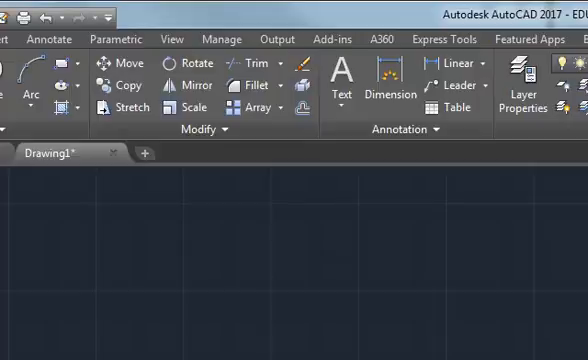
{"action": "mouse_move", "coordinate": [400, 183]}
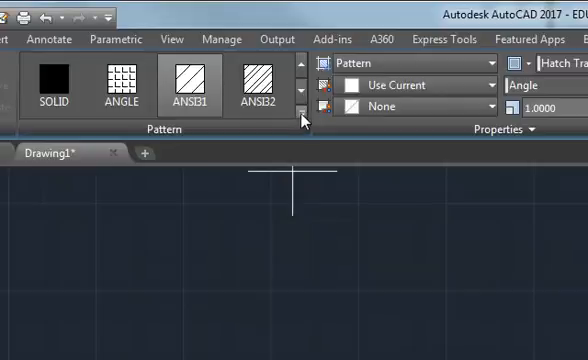
- Expand the Hatch Creation Pattern gallery to list all patterns, including the custom ones
{"action": "left_click", "coordinate": [310, 120]}
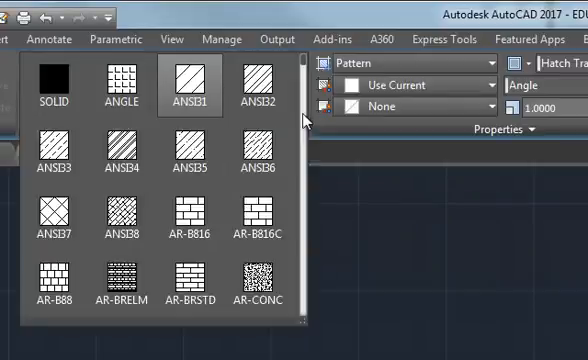
{"action": "left_click", "coordinate": [189, 85]}
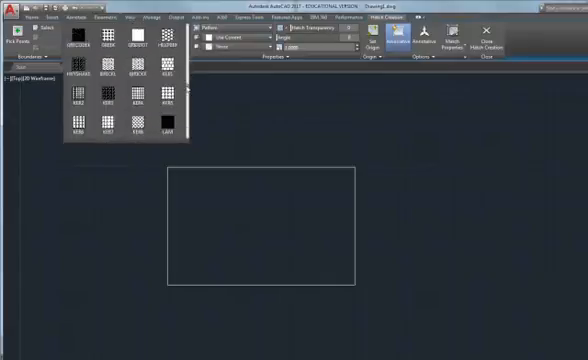
{"action": "scroll", "scroll_direction": "down", "scroll_amount": 3}
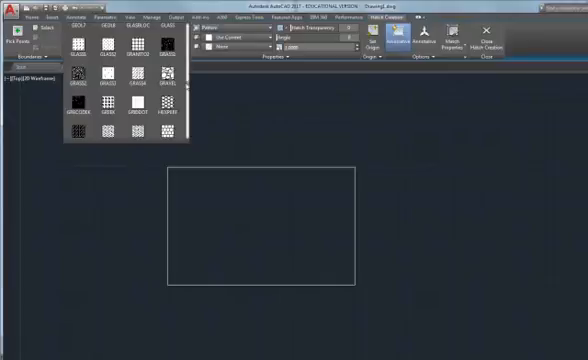
{"action": "scroll", "scroll_direction": "down", "scroll_amount": 3}
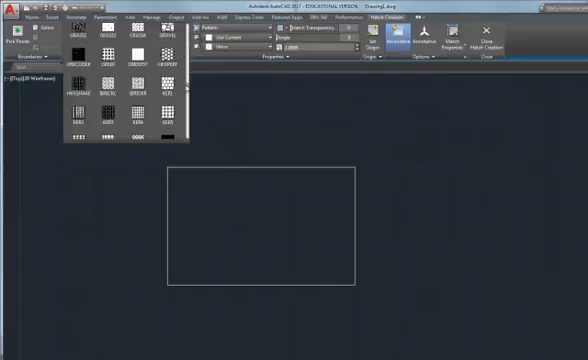
{"action": "scroll", "scroll_direction": "down", "scroll_amount": 3}
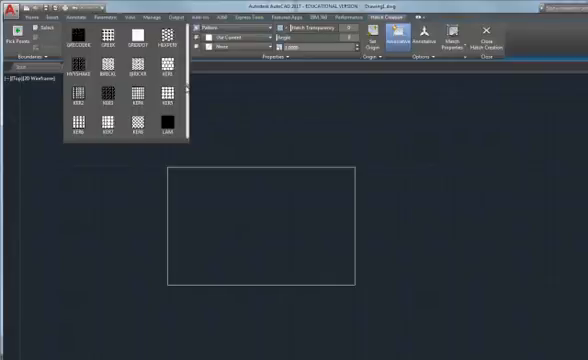
{"action": "scroll", "scroll_direction": "down", "scroll_amount": 3}
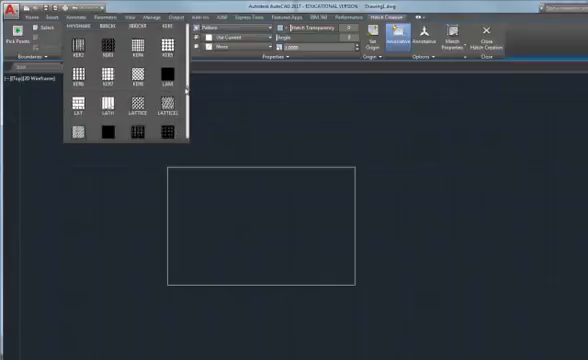
{"action": "scroll", "scroll_direction": "down", "scroll_amount": 3}
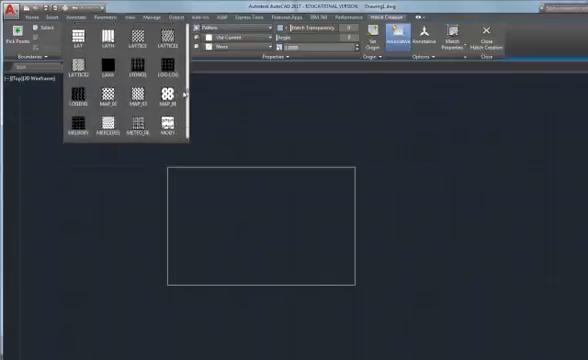
{"action": "scroll", "scroll_direction": "down", "scroll_amount": 3}
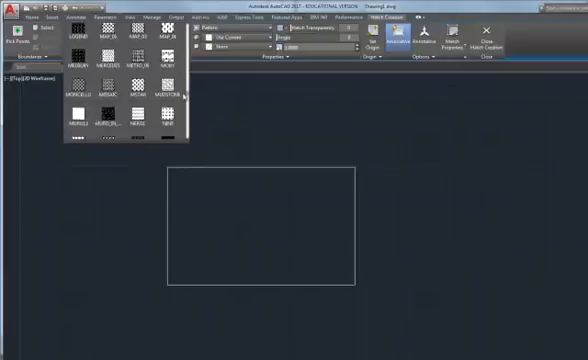
{"action": "scroll", "scroll_direction": "down", "scroll_amount": 3}
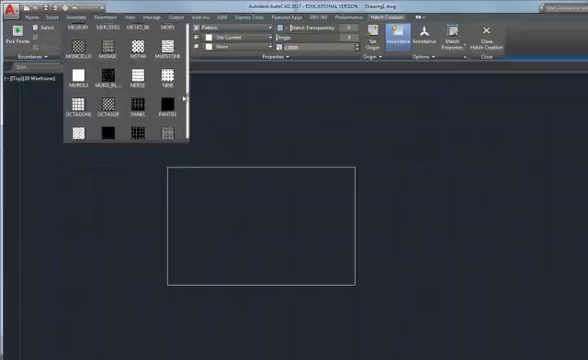
{"action": "scroll", "scroll_direction": "down", "scroll_amount": 3}
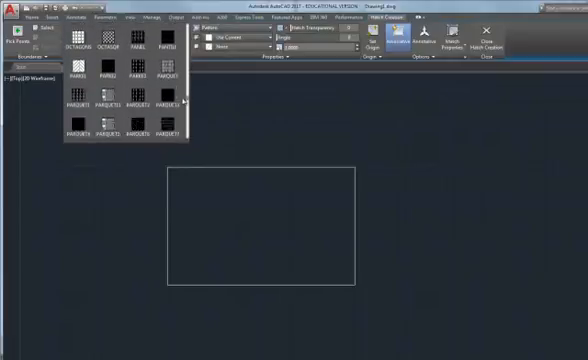
{"action": "scroll", "scroll_direction": "down", "scroll_amount": 3}
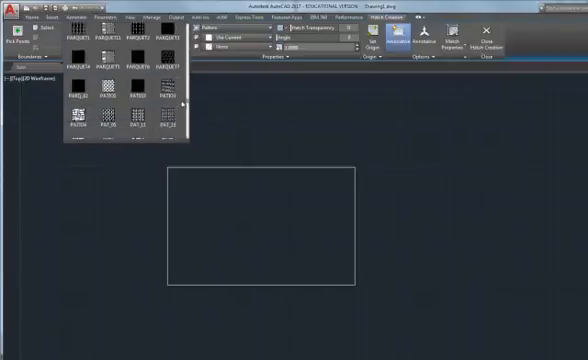
{"action": "scroll", "scroll_direction": "down", "scroll_amount": 3}
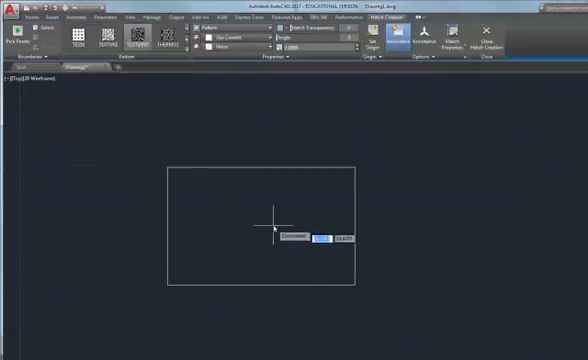
- Place the TEXTURE hatch inside the rectangle by picking an internal point
{"action": "left_click", "coordinate": [265, 225]}
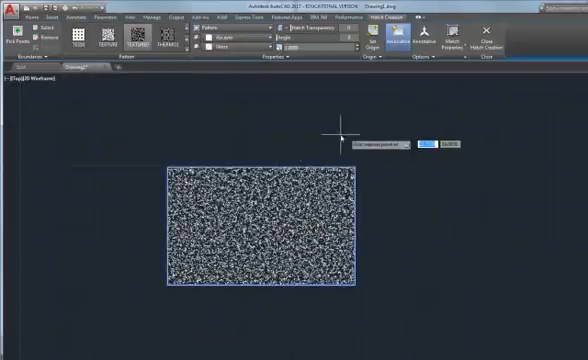